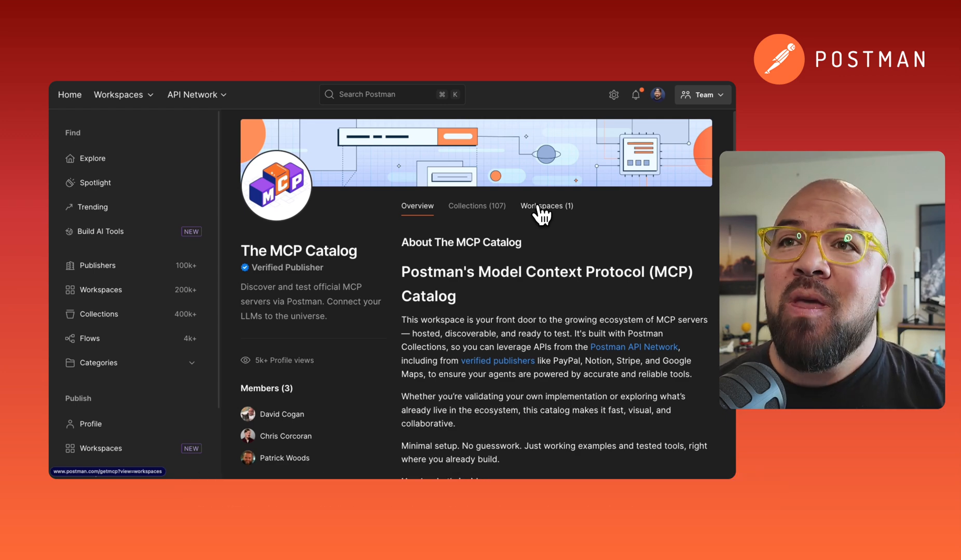
# - From The MCP Catalog's Workspaces list, enter the Public MCP Servers workspace
pyautogui.click(545, 205)
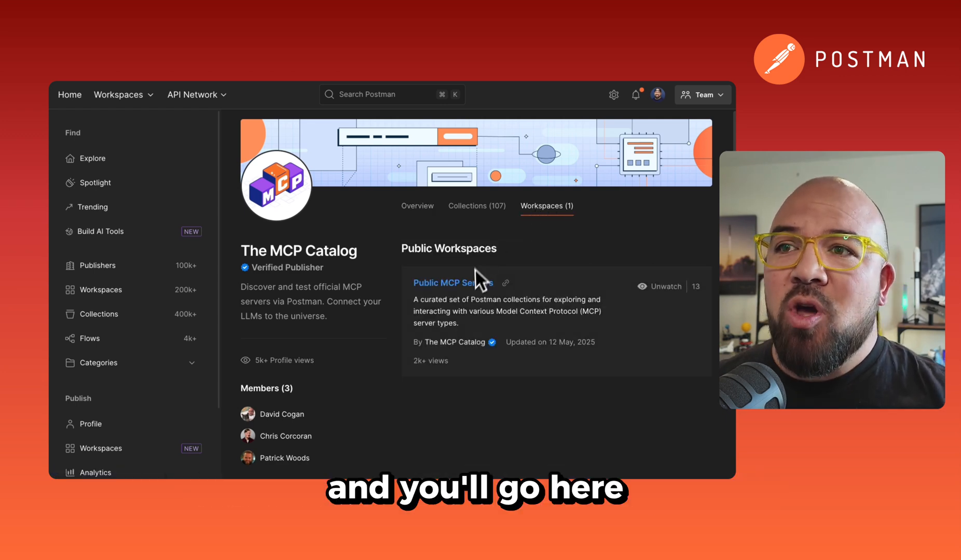
pyautogui.click(448, 282)
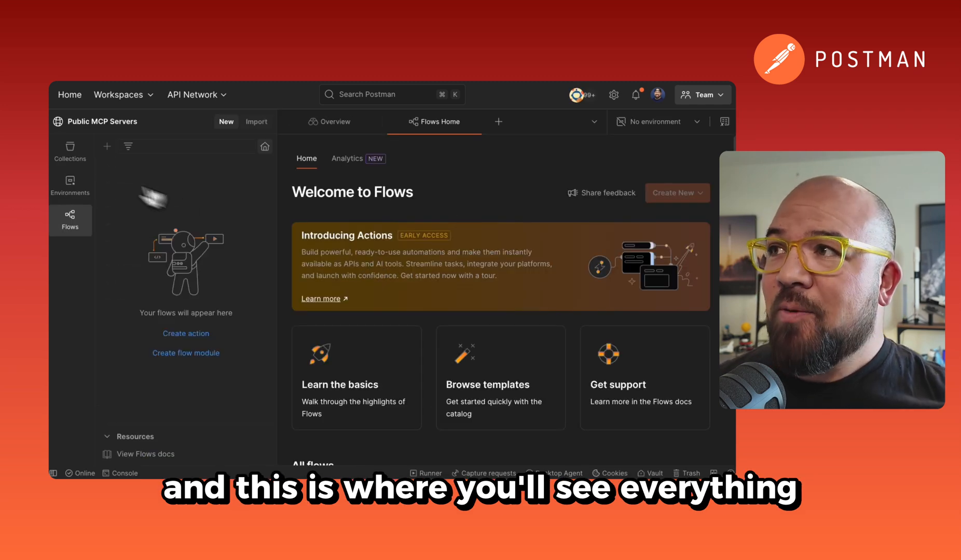
# - Show the workspace's Collections sidebar and scroll to where Asana is listed
pyautogui.click(69, 150)
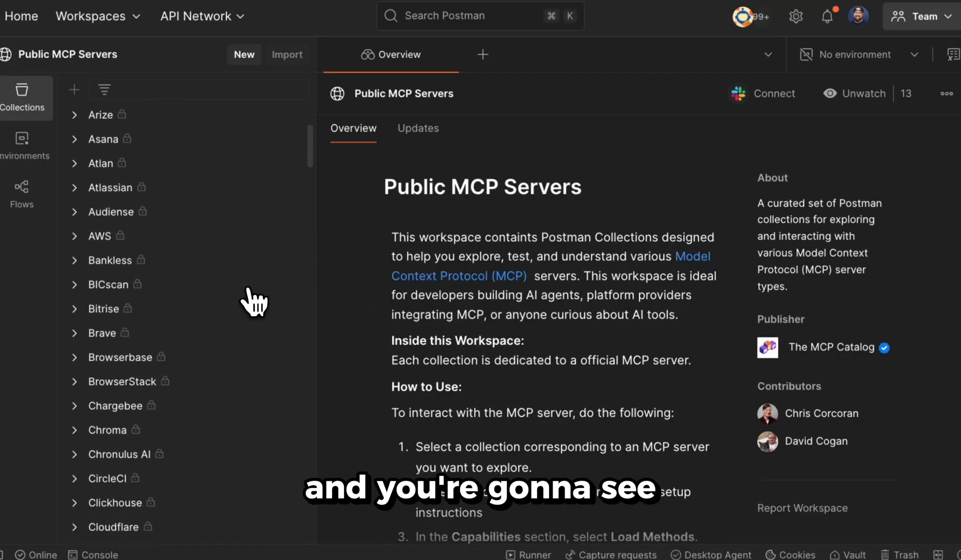
pyautogui.scroll(-3)
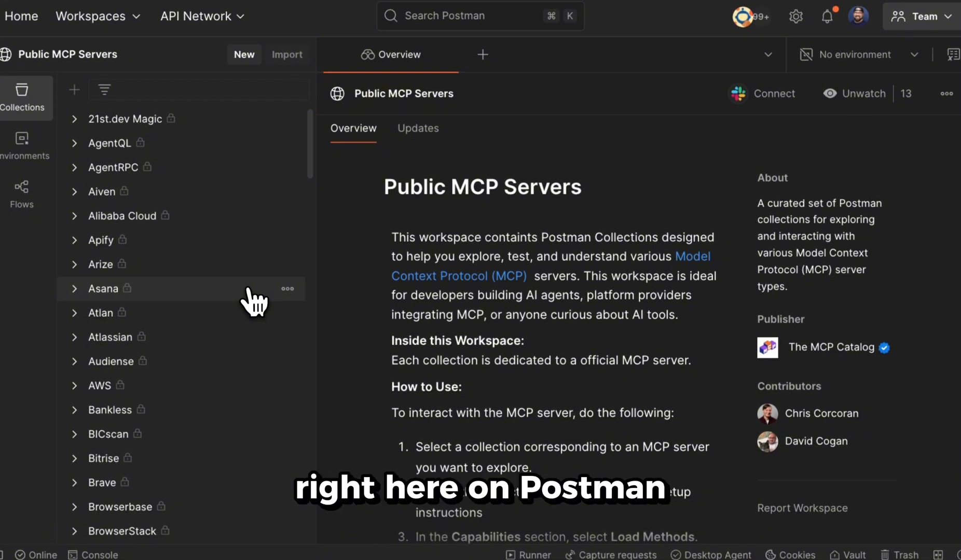
pyautogui.moveTo(203, 191)
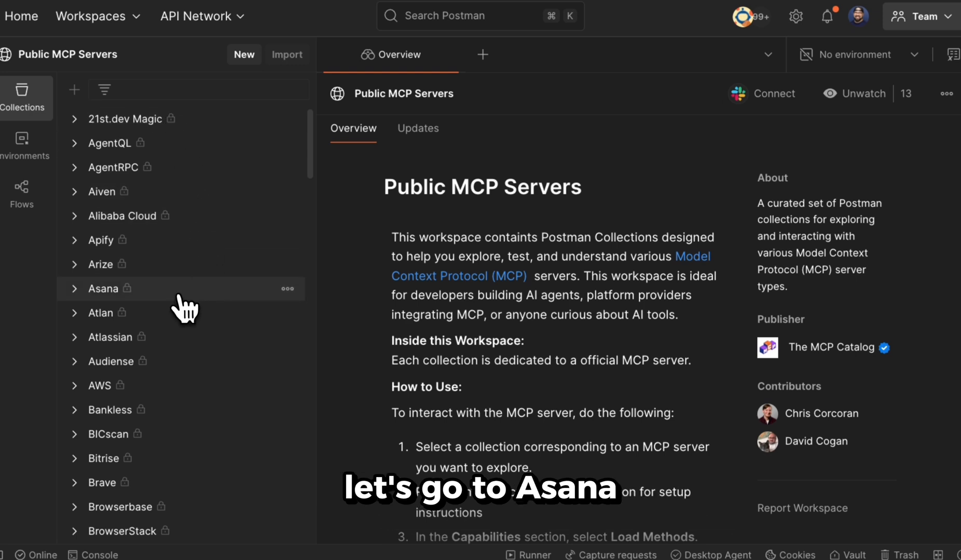
# - Expand the Asana collection and read its overview down to Setup and Usage, SSE endpoint and Links
pyautogui.click(109, 289)
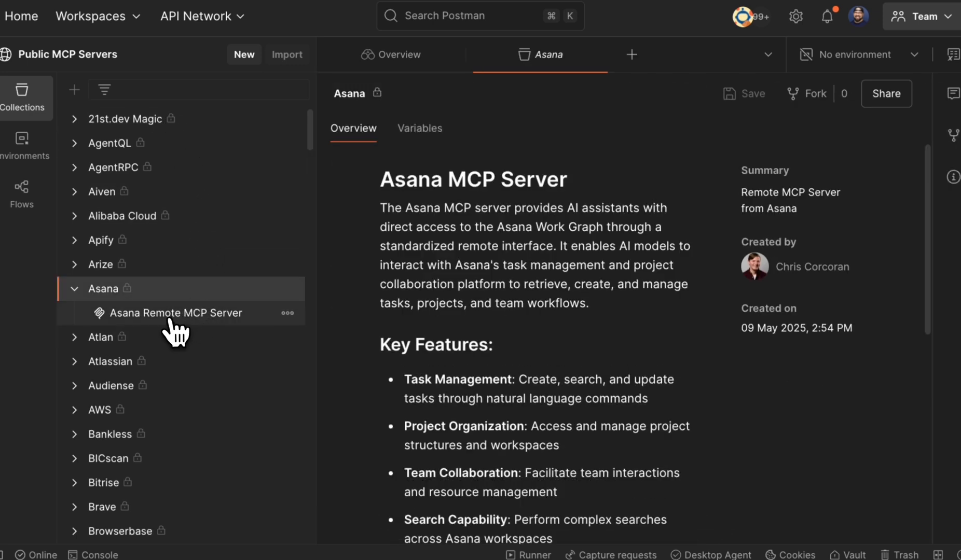
pyautogui.moveTo(432, 370)
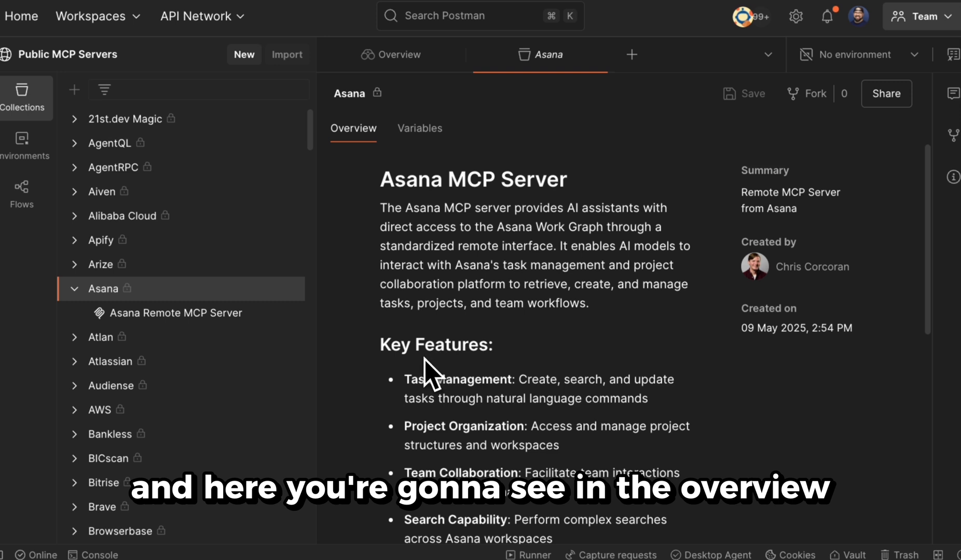
pyautogui.scroll(-3)
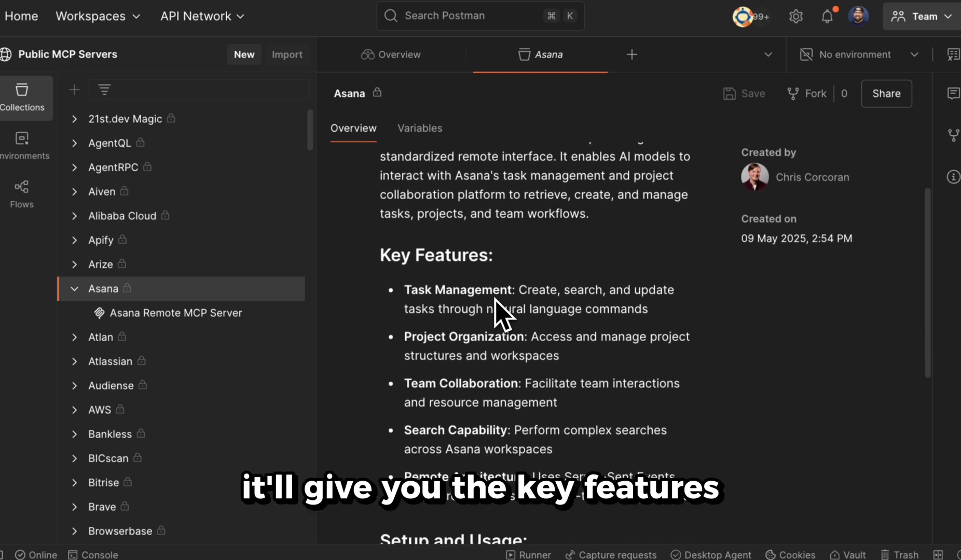
pyautogui.scroll(-3)
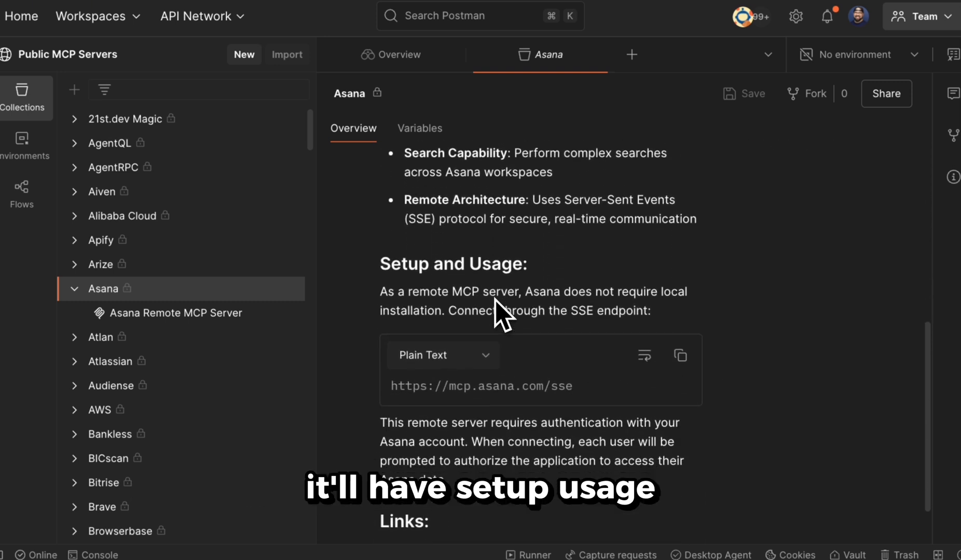
pyautogui.scroll(-3)
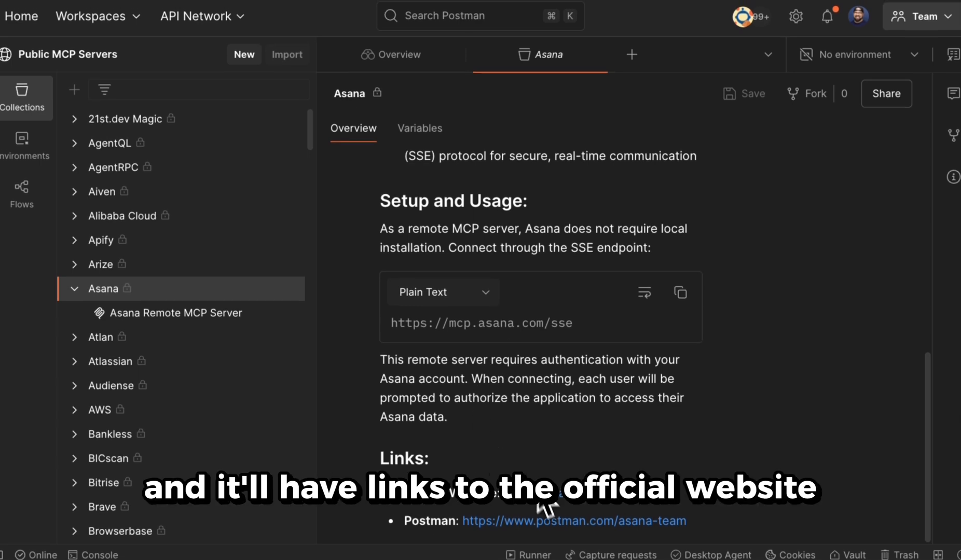
pyautogui.moveTo(607, 521)
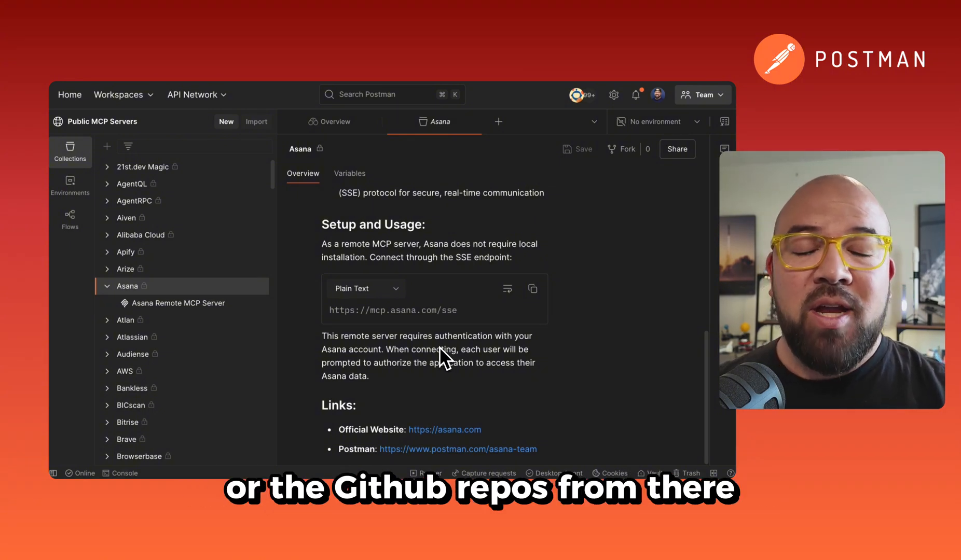
pyautogui.click(178, 303)
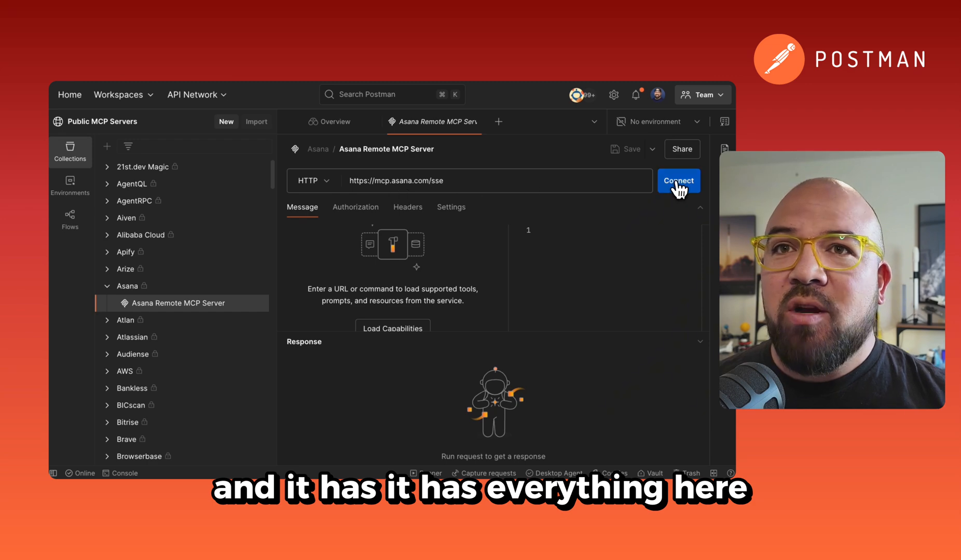
pyautogui.click(679, 180)
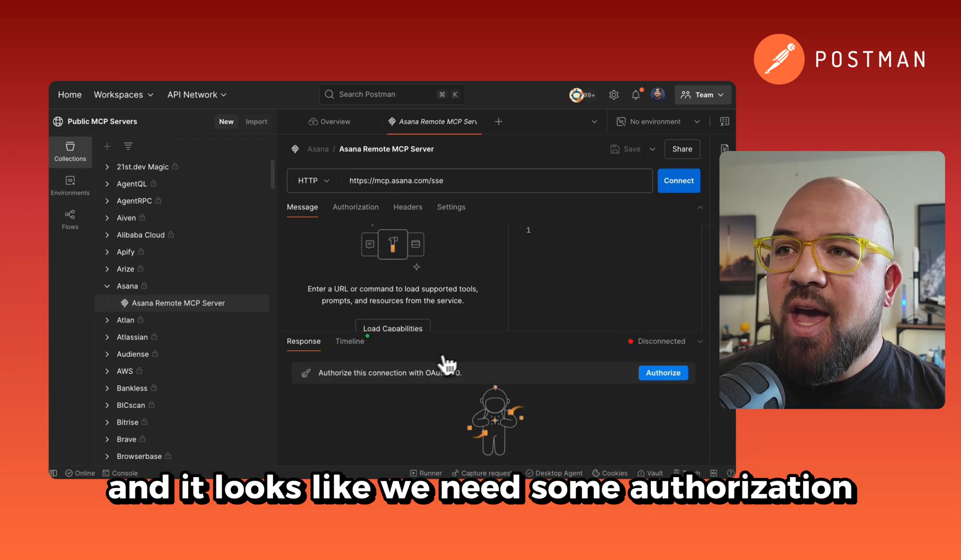
pyautogui.click(663, 373)
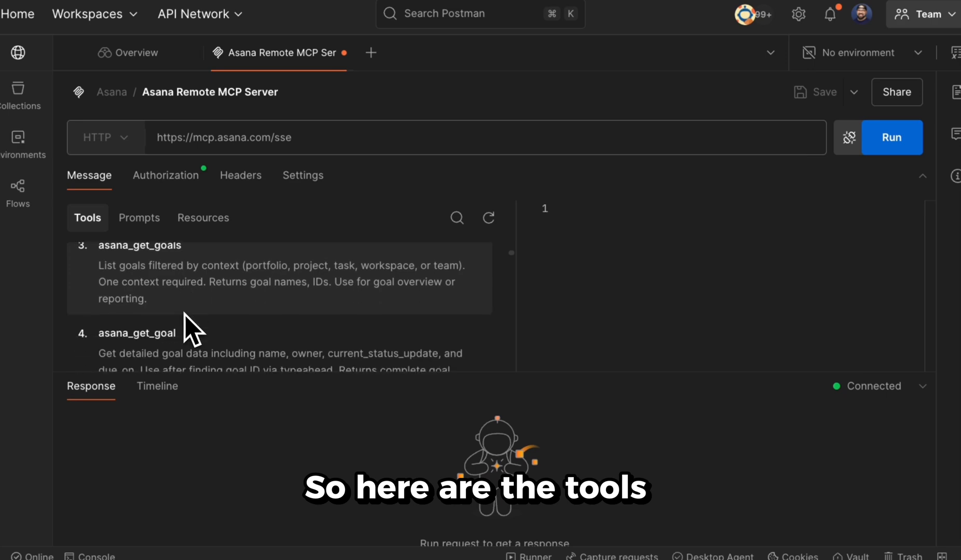
# - Check the server's Tools, empty Prompts and Resources lists, then view its OAuth 2.0 authorization token
pyautogui.scroll(-3)
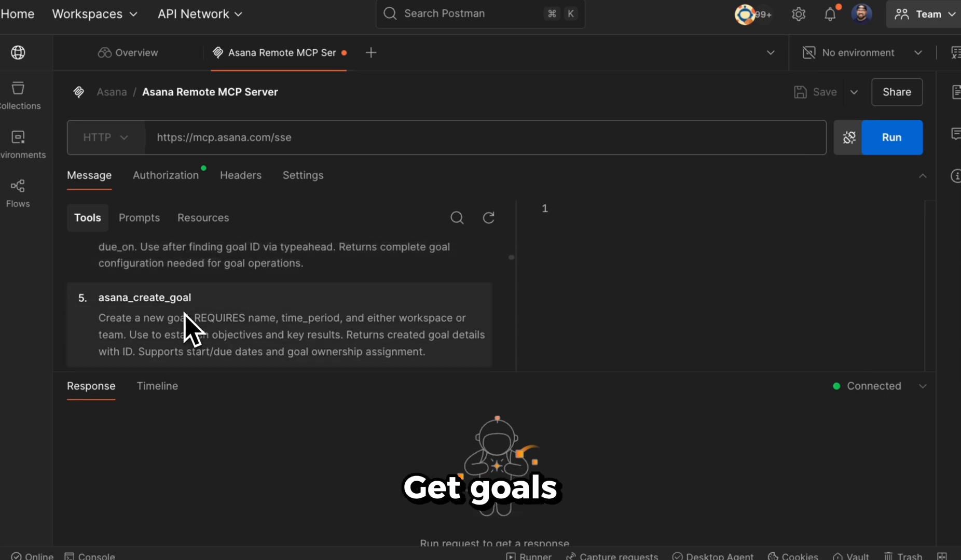
pyautogui.scroll(-3)
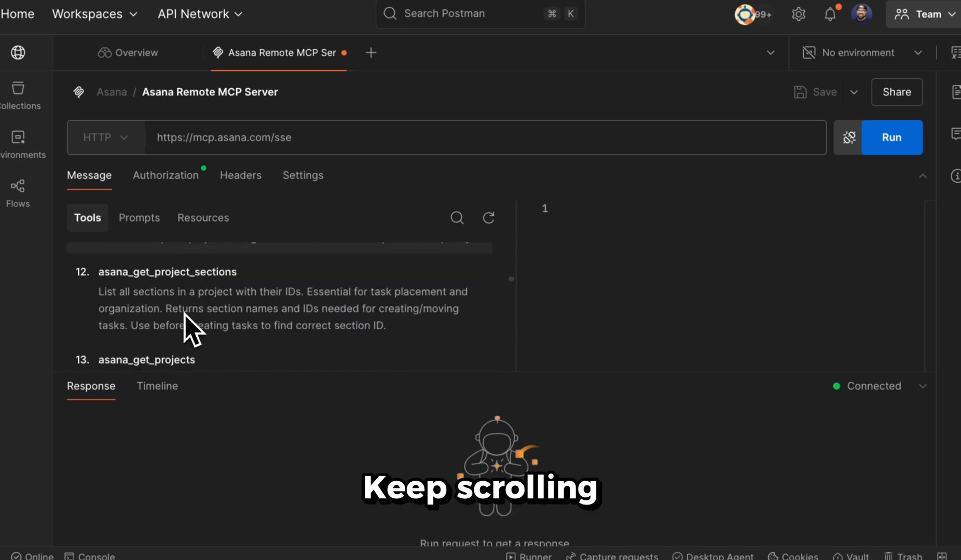
pyautogui.scroll(-3)
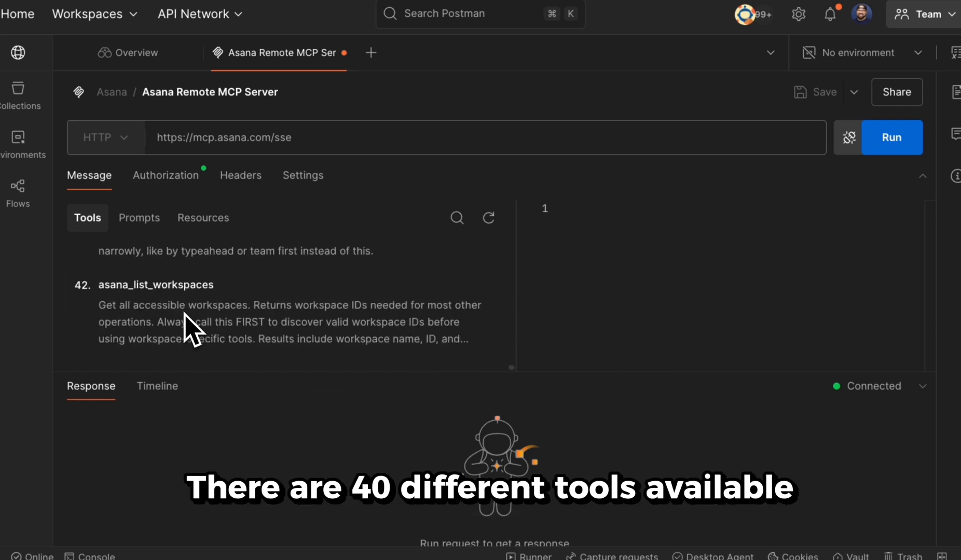
pyautogui.click(138, 217)
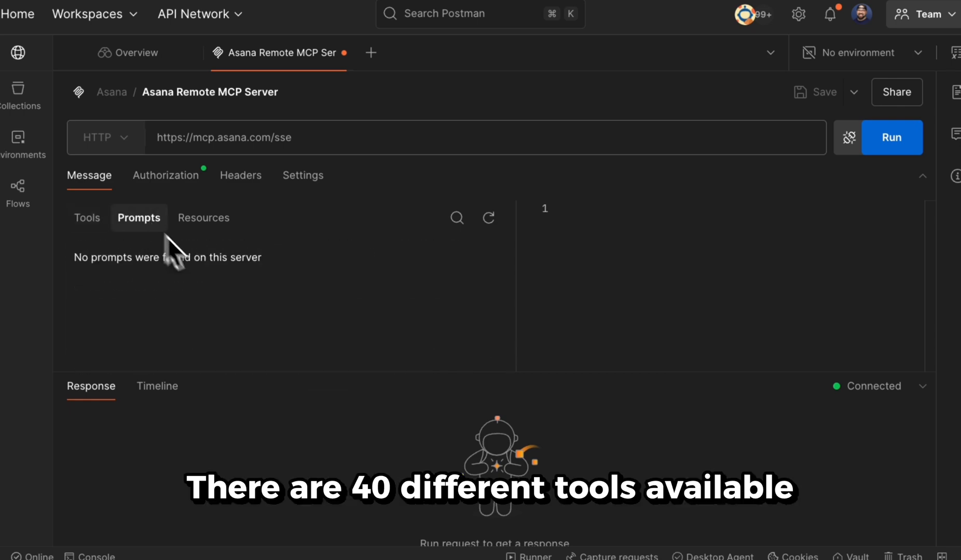
pyautogui.click(203, 218)
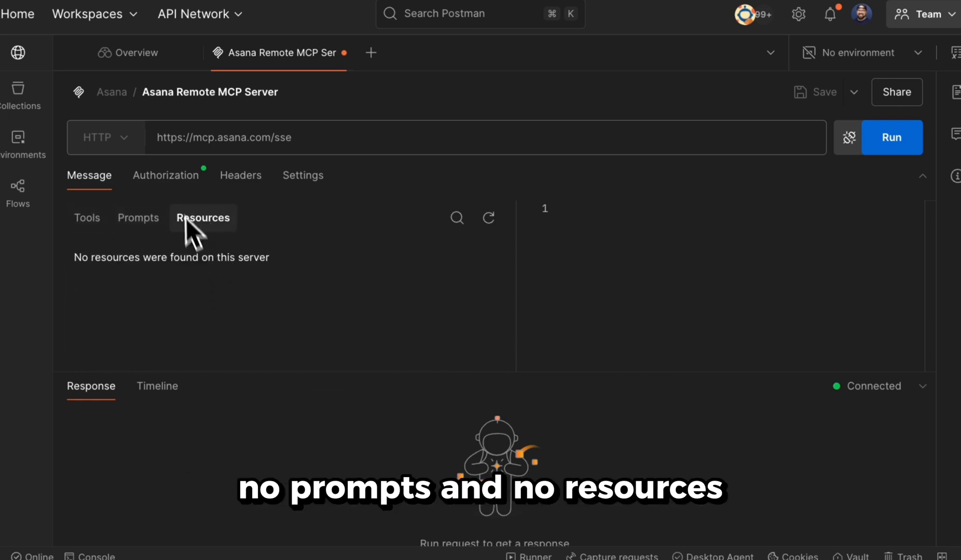
pyautogui.click(165, 175)
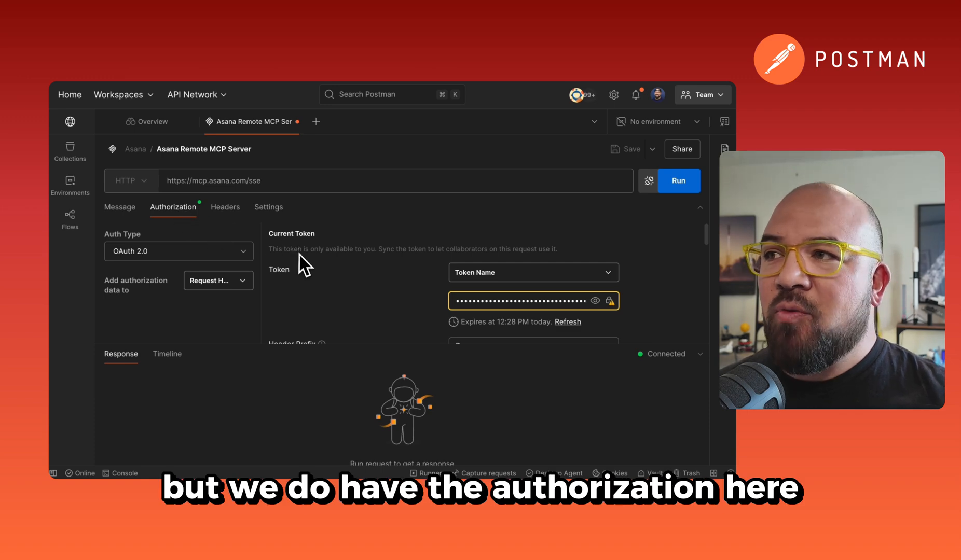
# - Select asana_get_attachment from Tools, producing a tools/call message with empty attachment_gid
pyautogui.click(269, 208)
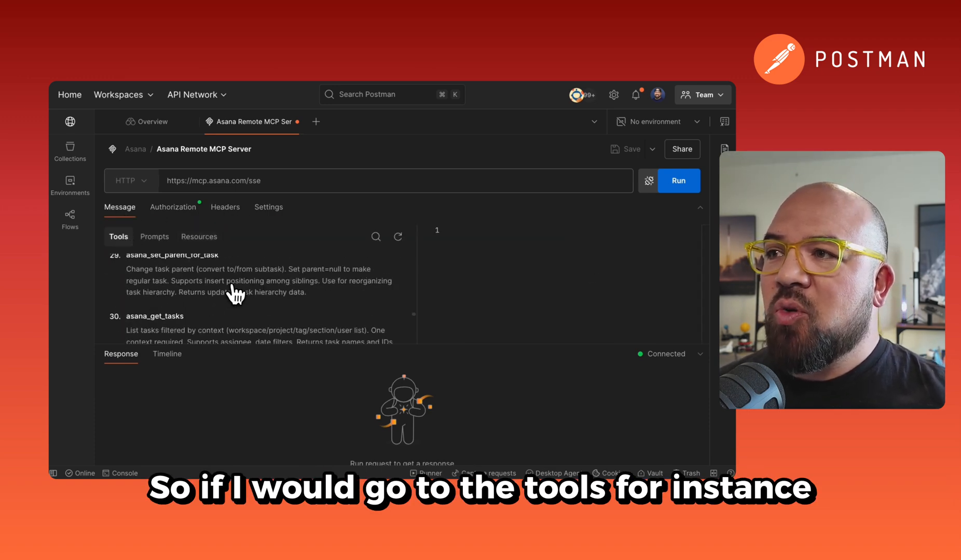
pyautogui.click(165, 264)
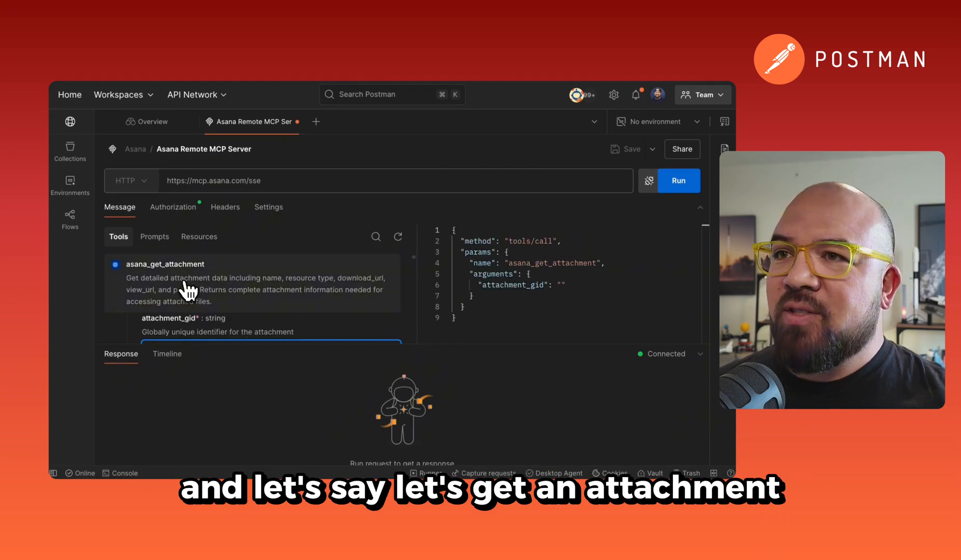